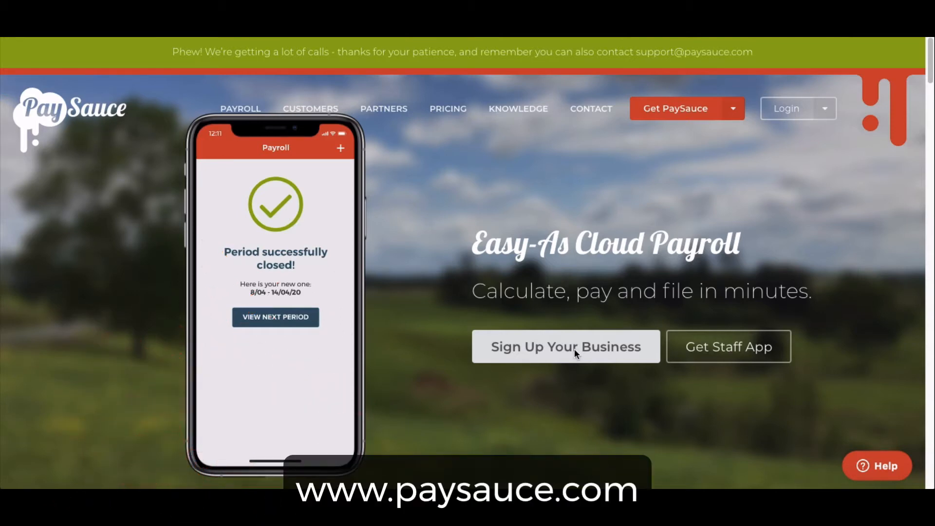
- Start the Sign Up Your Business flow on paysauce.com
{"action": "left_click", "coordinate": [564, 346]}
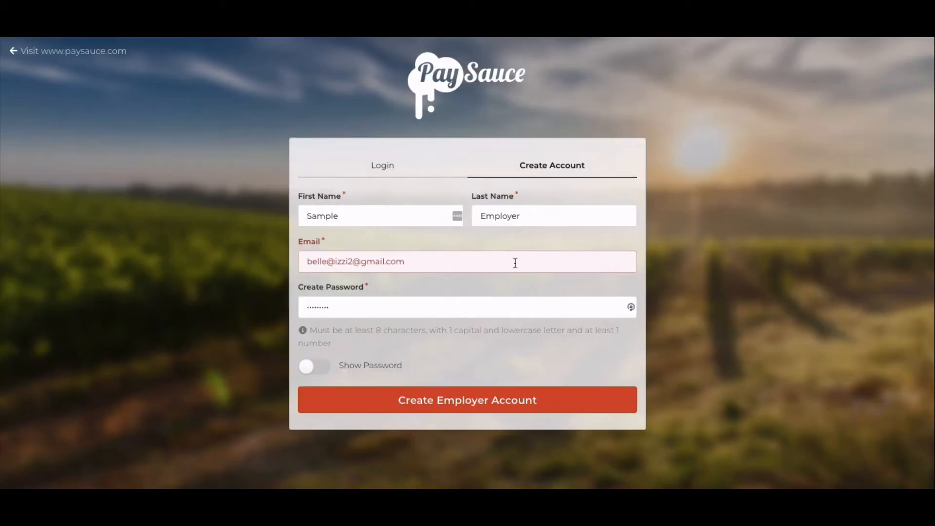
{"action": "mouse_move", "coordinate": [360, 306]}
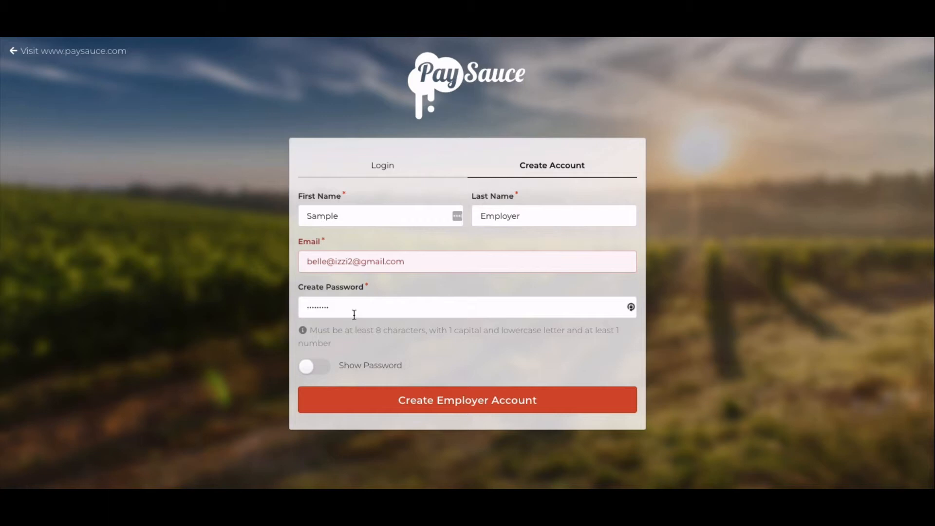
{"action": "mouse_move", "coordinate": [457, 400]}
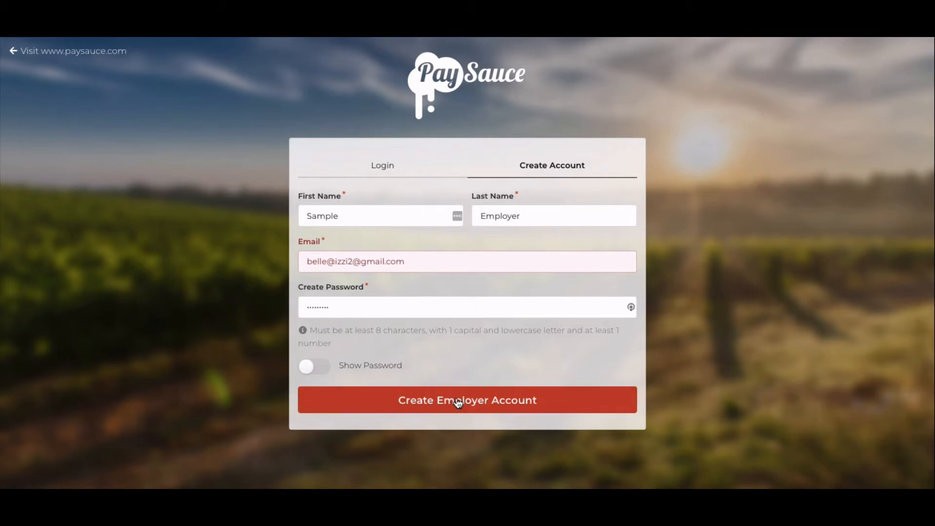
- Create the employer account and submit Sample Company's details form
{"action": "left_click", "coordinate": [466, 399]}
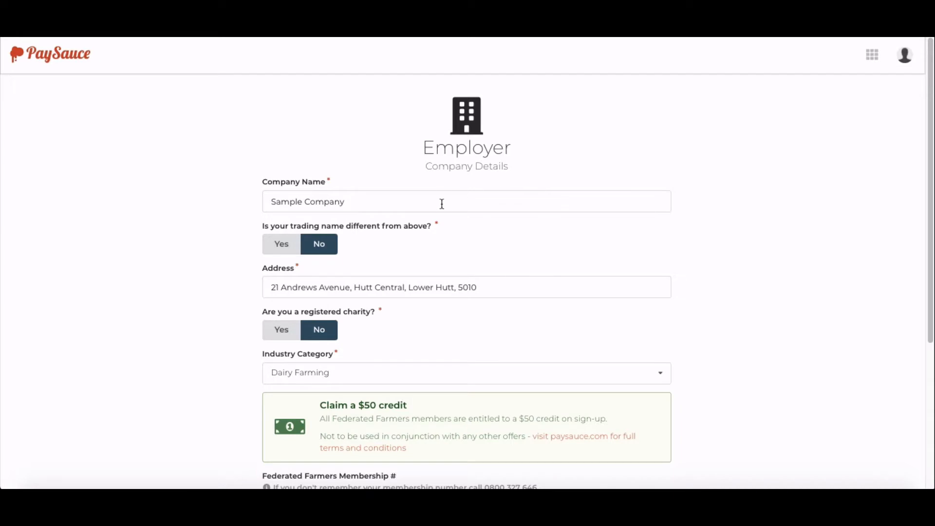
{"action": "scroll", "scroll_direction": "down", "scroll_amount": 3}
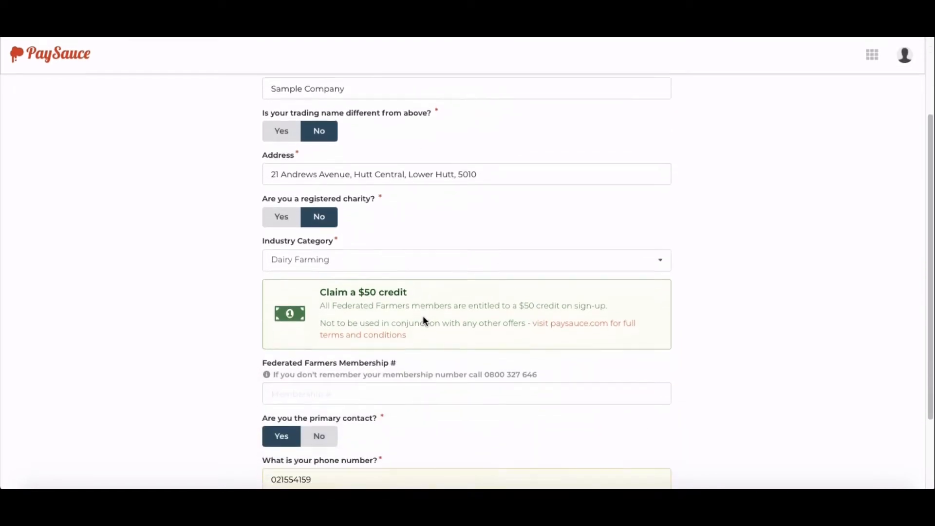
{"action": "scroll", "scroll_direction": "down", "scroll_amount": 3}
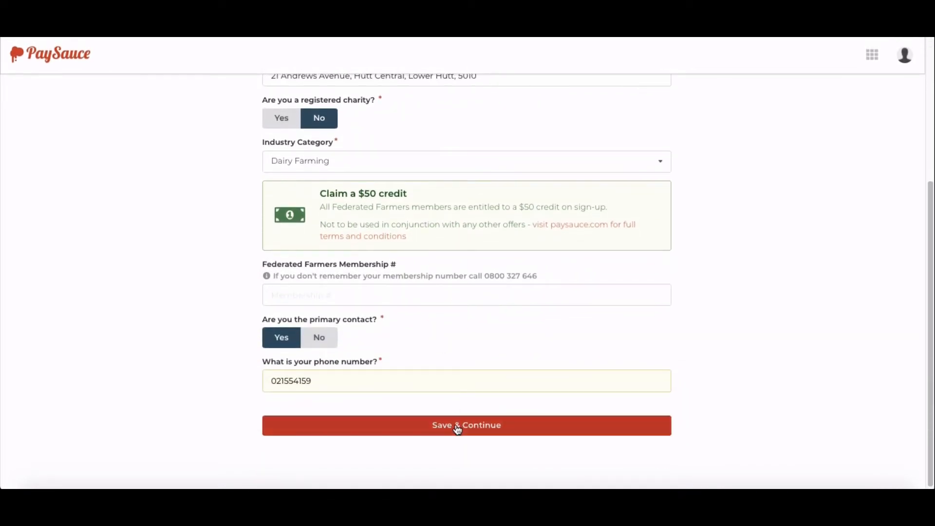
{"action": "left_click", "coordinate": [467, 425]}
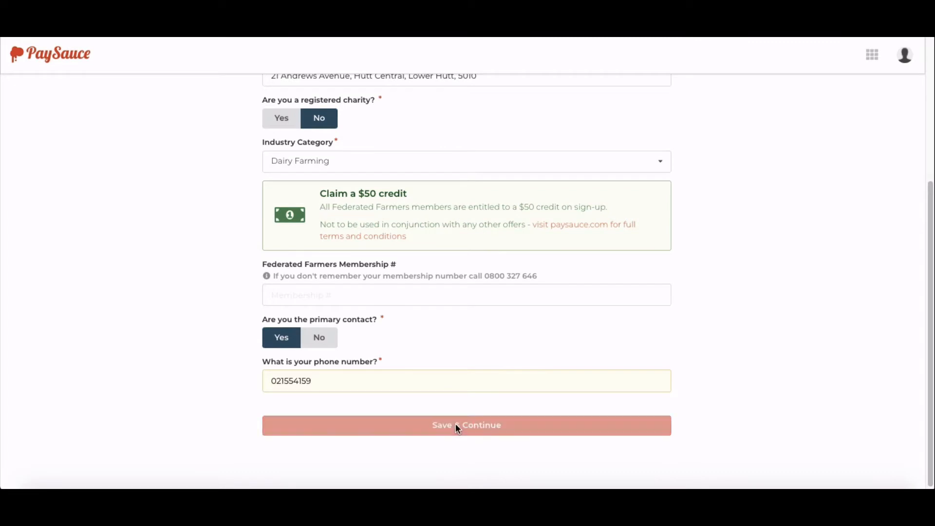
{"action": "left_click", "coordinate": [465, 425]}
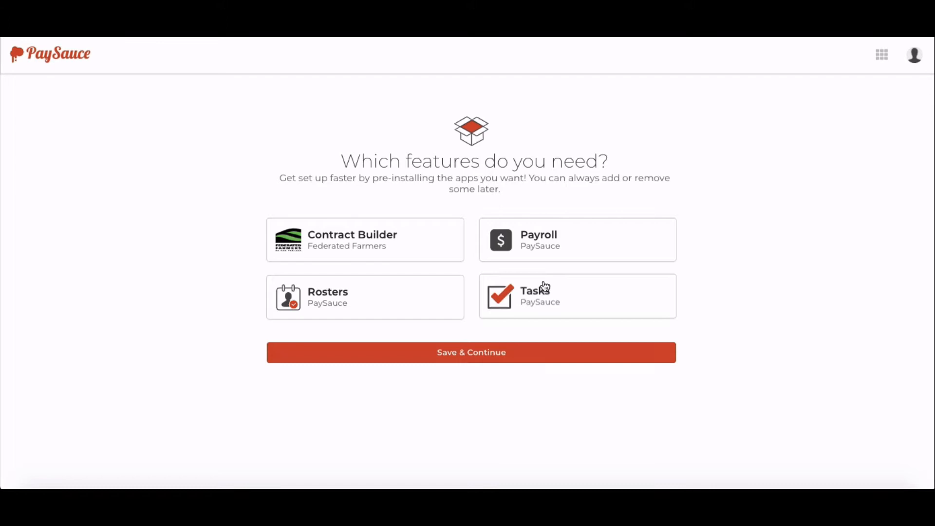
- Install the Payroll feature, then open the Simple, Standard and Premium plan comparison
{"action": "left_click", "coordinate": [576, 239]}
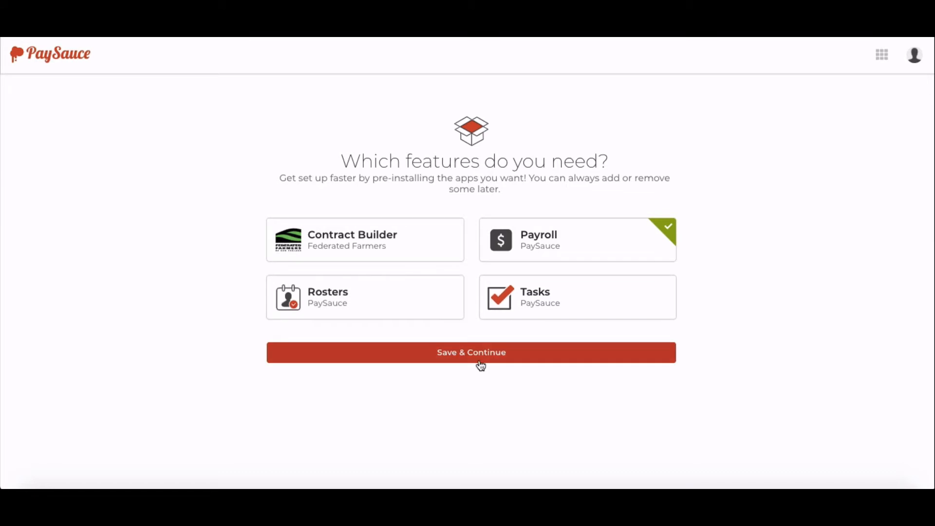
{"action": "left_click", "coordinate": [470, 352]}
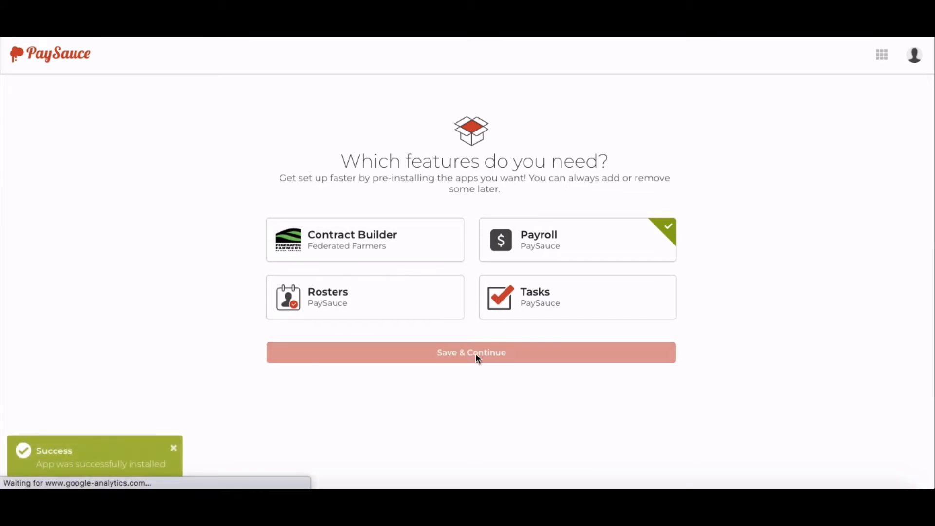
{"action": "left_click", "coordinate": [470, 352]}
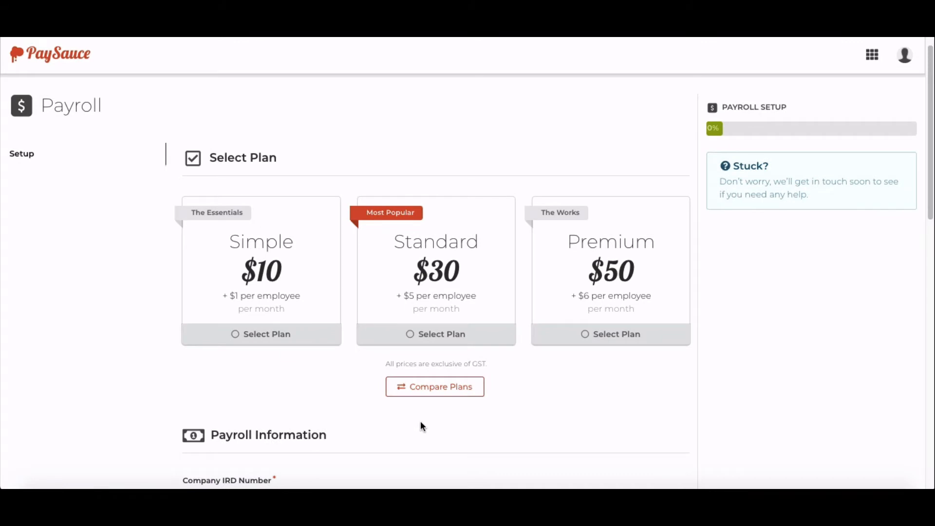
{"action": "mouse_move", "coordinate": [434, 386]}
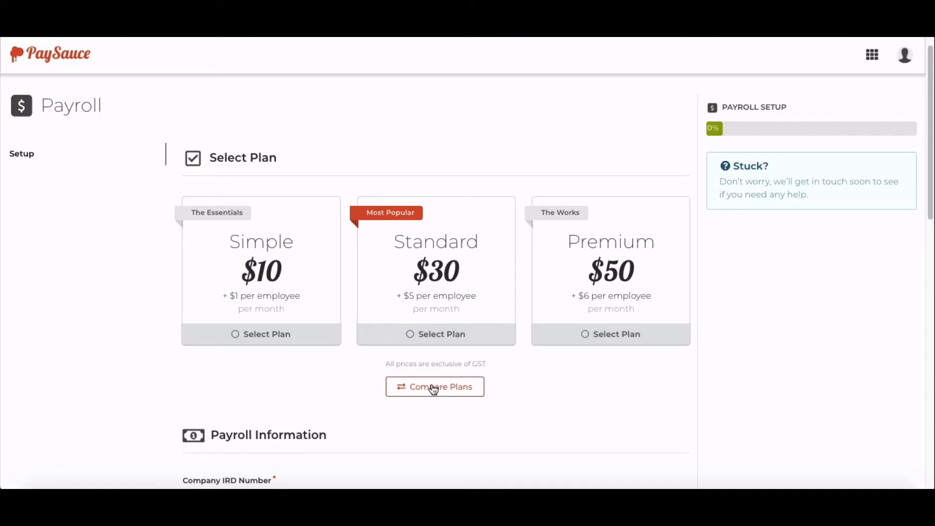
{"action": "left_click", "coordinate": [433, 386]}
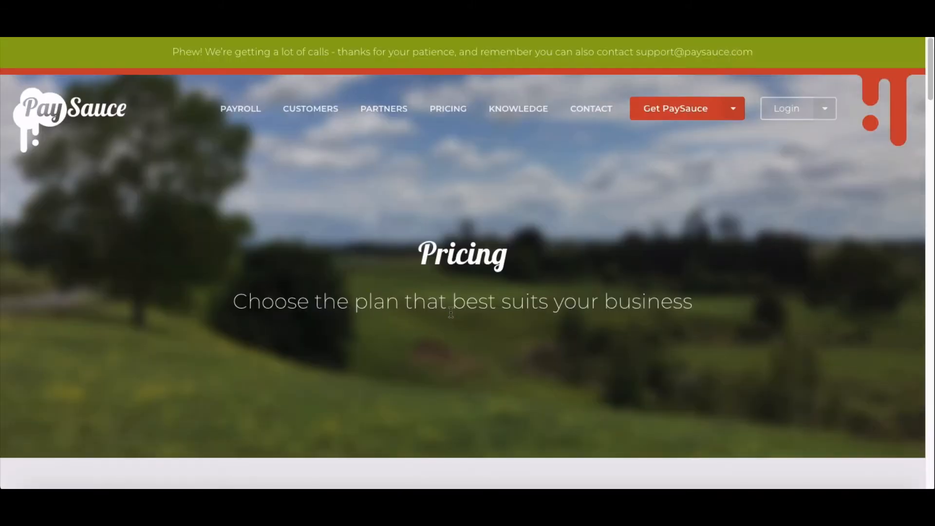
- Check the plan prices for one employee in the pricing comparison table
{"action": "scroll", "scroll_direction": "down", "scroll_amount": 3}
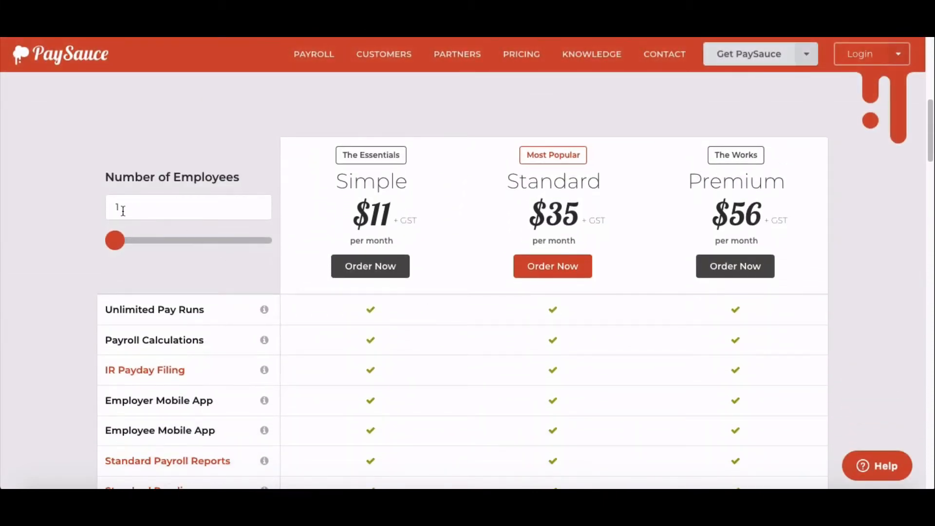
{"action": "left_click", "coordinate": [188, 206]}
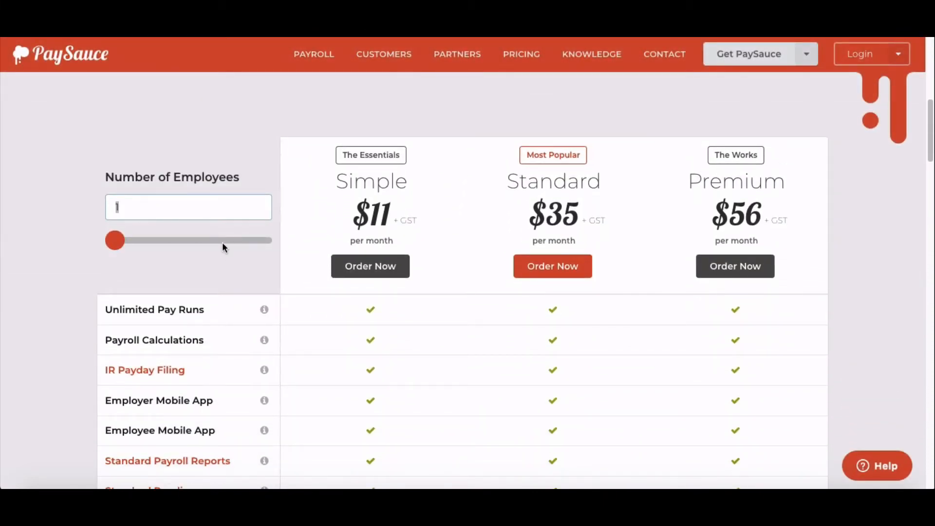
{"action": "scroll", "scroll_direction": "down", "scroll_amount": 3}
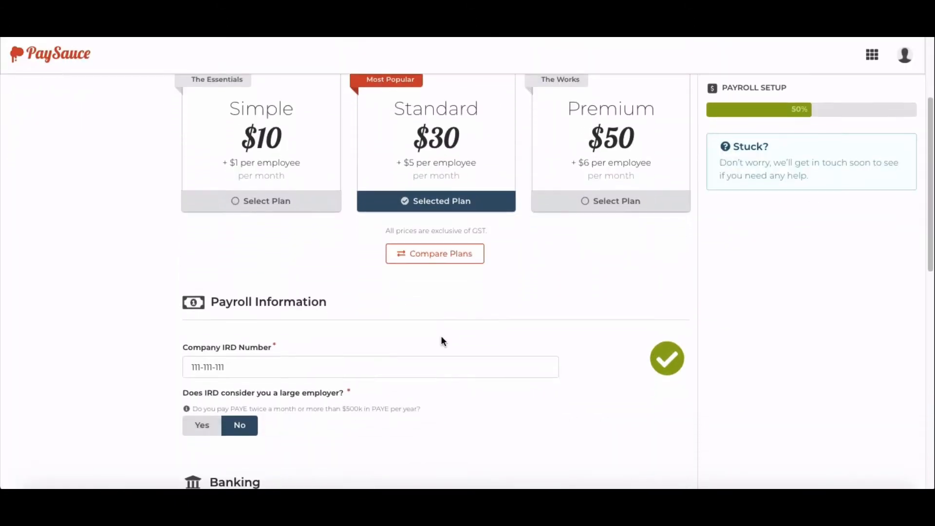
{"action": "mouse_move", "coordinate": [310, 339]}
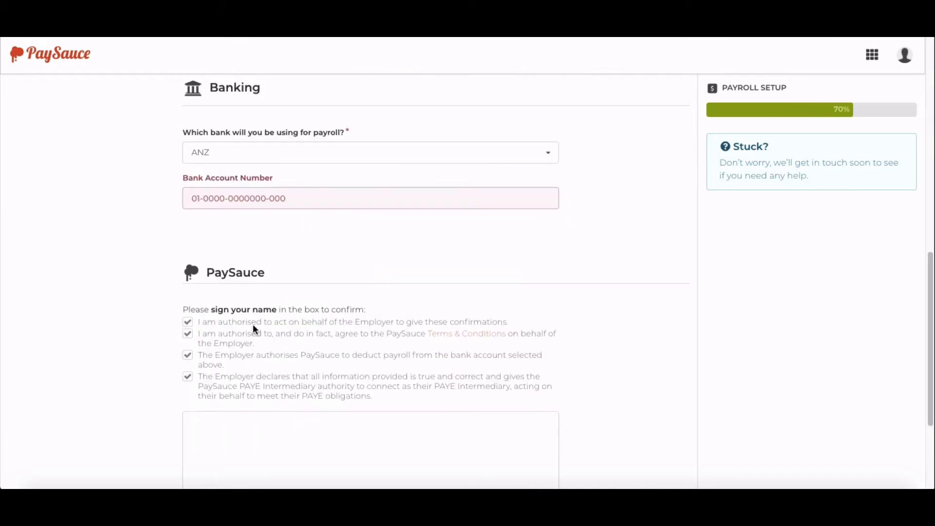
- Save the Standard plan payroll setup with ANZ banking and return to the dashboard
{"action": "scroll", "scroll_direction": "down", "scroll_amount": 3}
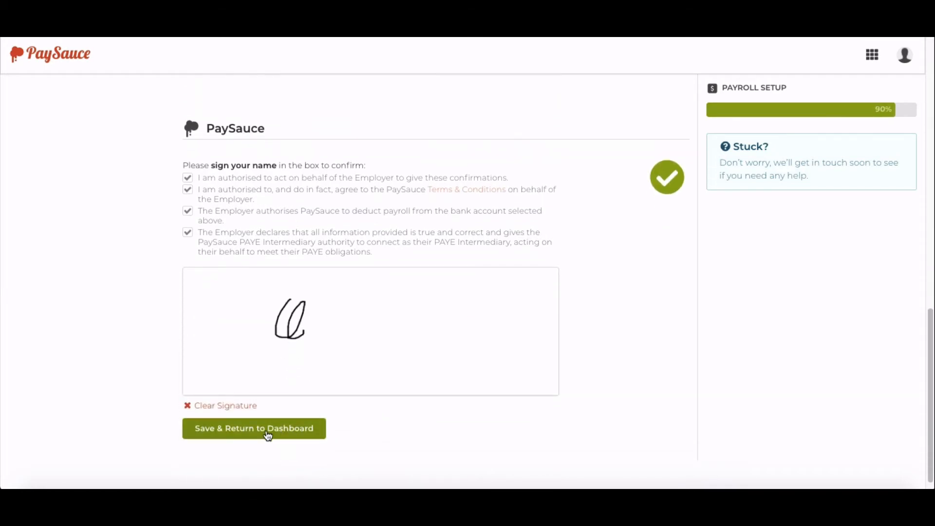
{"action": "left_click", "coordinate": [253, 428]}
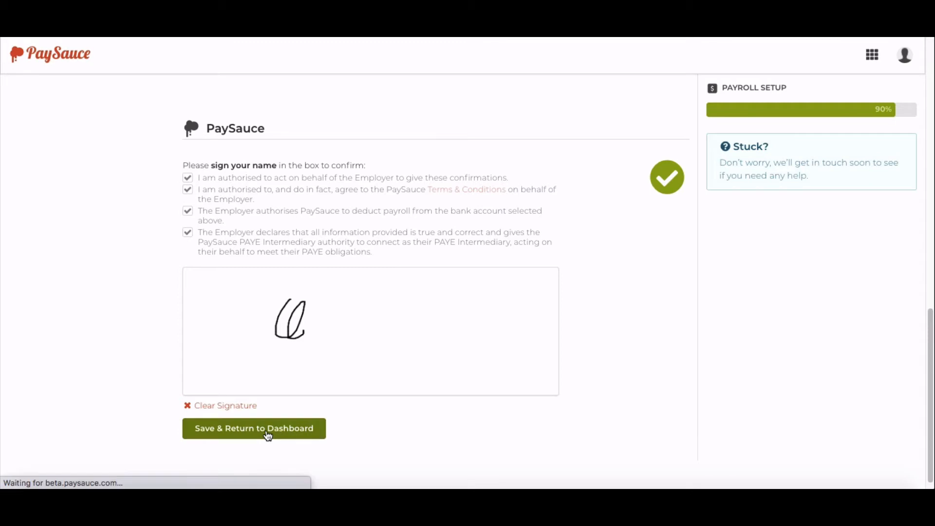
{"action": "left_click", "coordinate": [253, 428]}
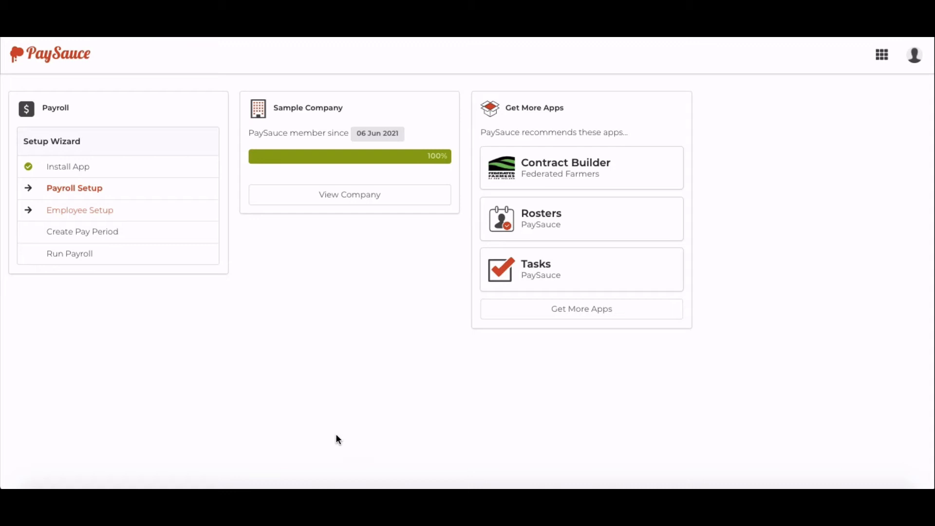
{"action": "mouse_move", "coordinate": [111, 257]}
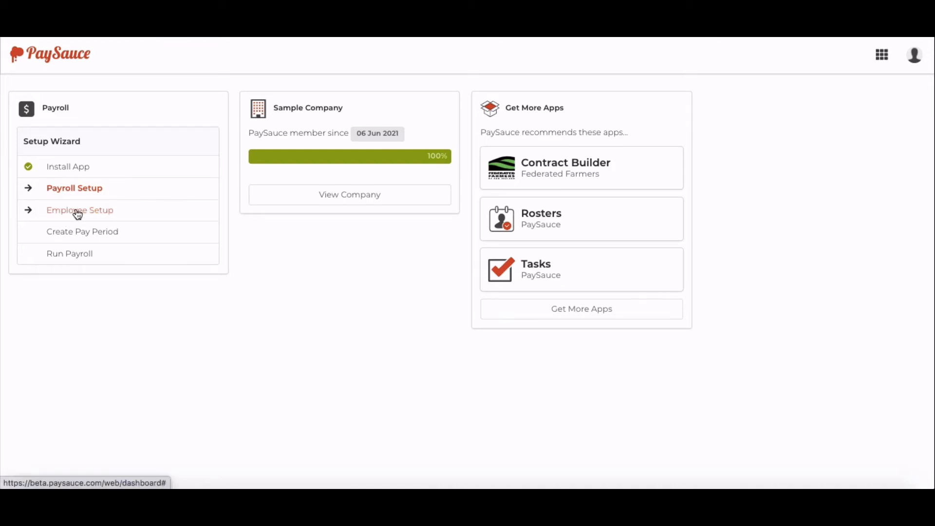
- Open Employee Setup from the dashboard's Setup Wizard card
{"action": "left_click", "coordinate": [79, 210]}
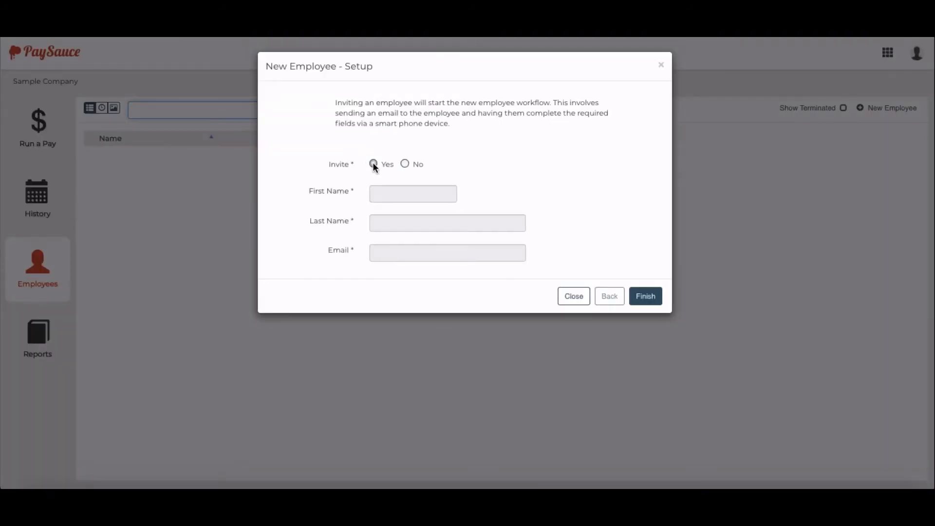
{"action": "left_click", "coordinate": [374, 164]}
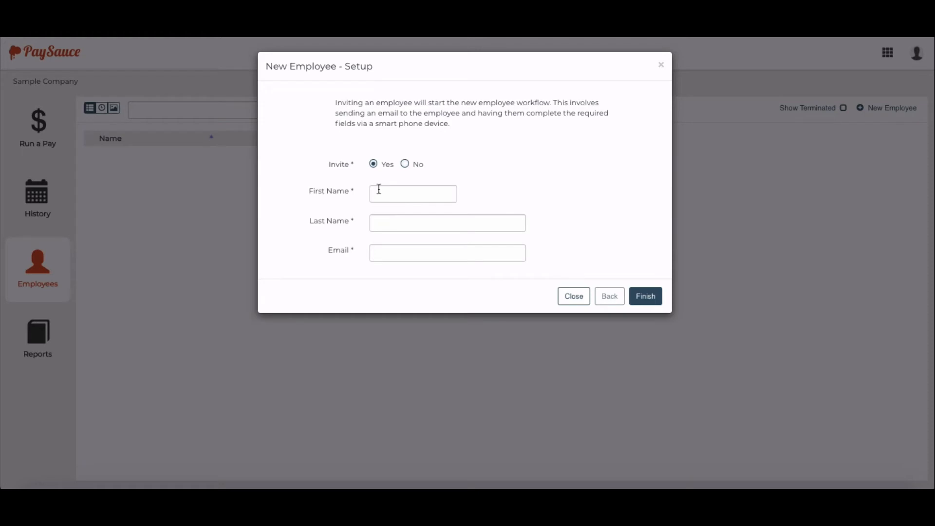
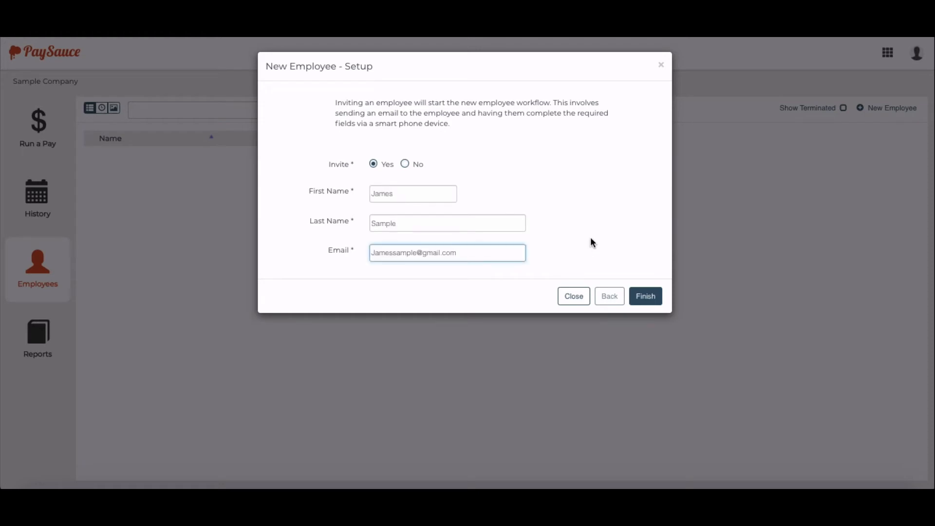
{"action": "mouse_move", "coordinate": [555, 205]}
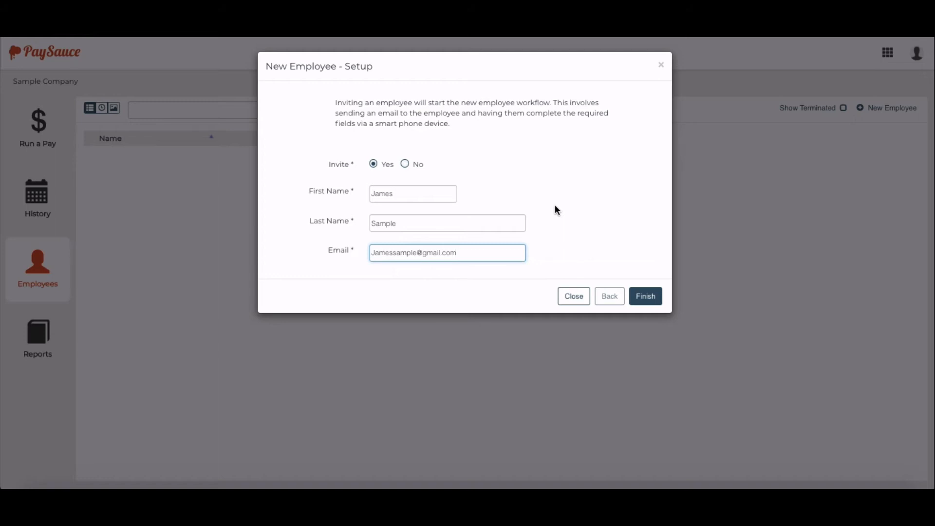
{"action": "mouse_move", "coordinate": [559, 213]}
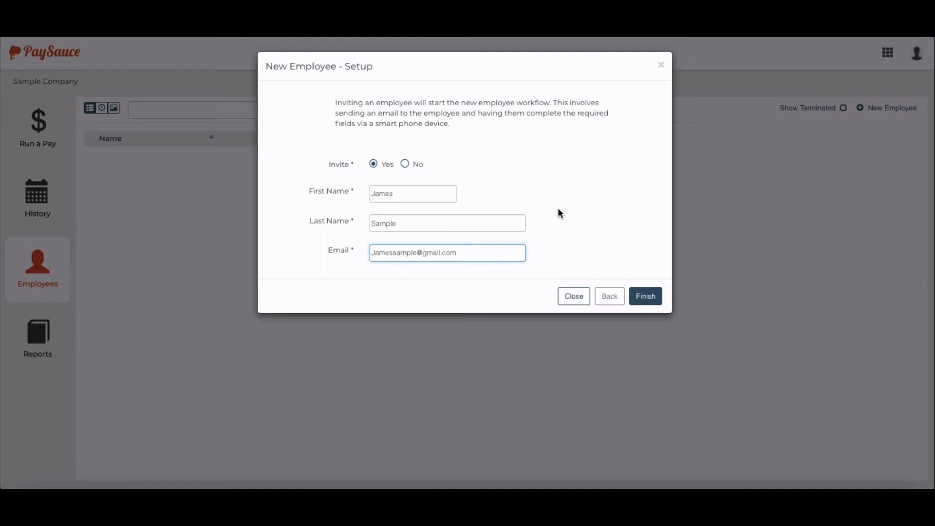
{"action": "mouse_move", "coordinate": [621, 261]}
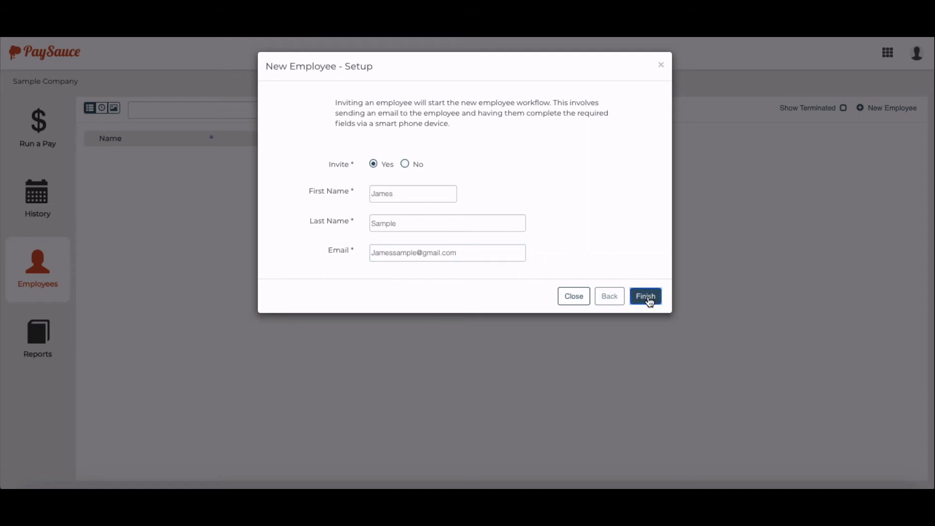
{"action": "left_click", "coordinate": [645, 295]}
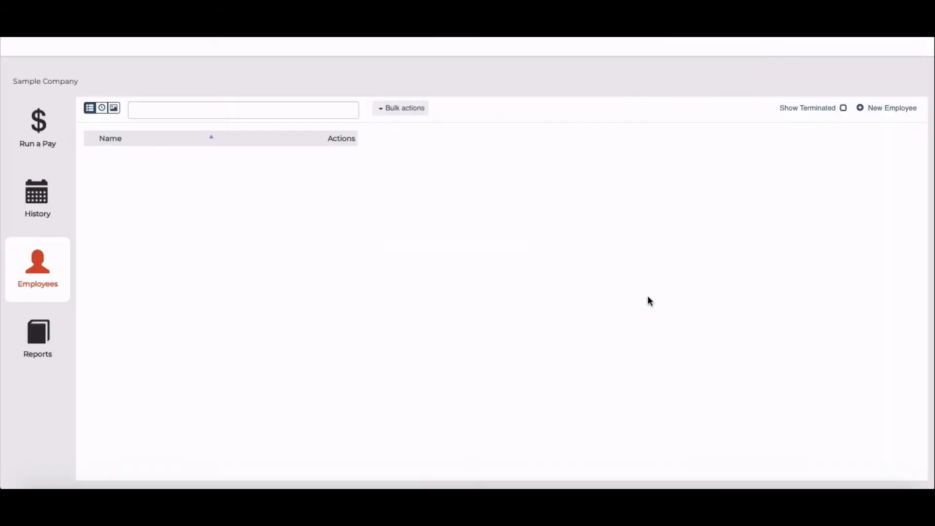
- Start a second, non-invited employee and continue to personal and employment details
{"action": "left_click", "coordinate": [891, 108]}
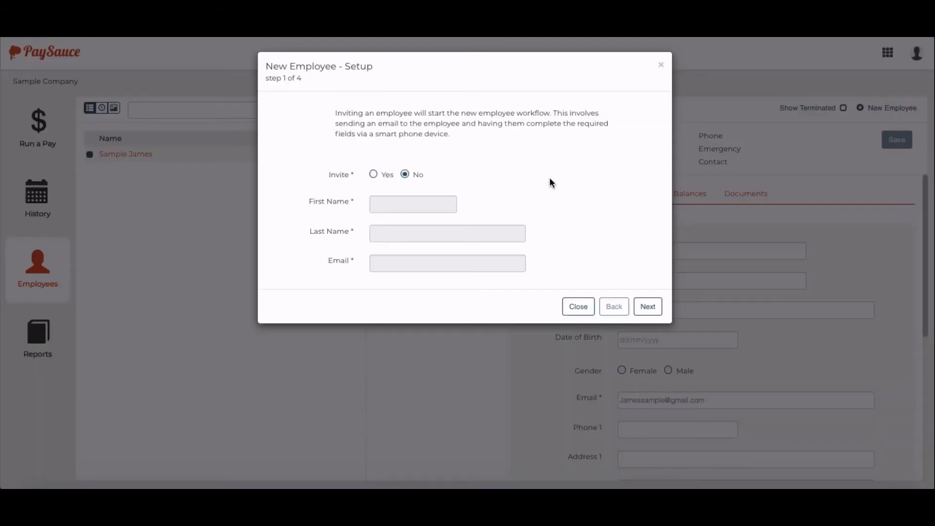
{"action": "mouse_move", "coordinate": [524, 192]}
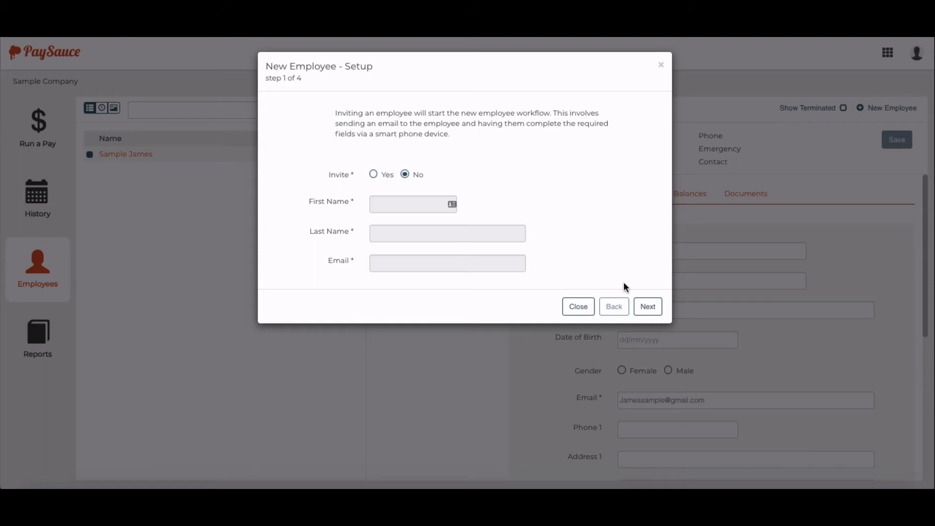
{"action": "left_click", "coordinate": [647, 306]}
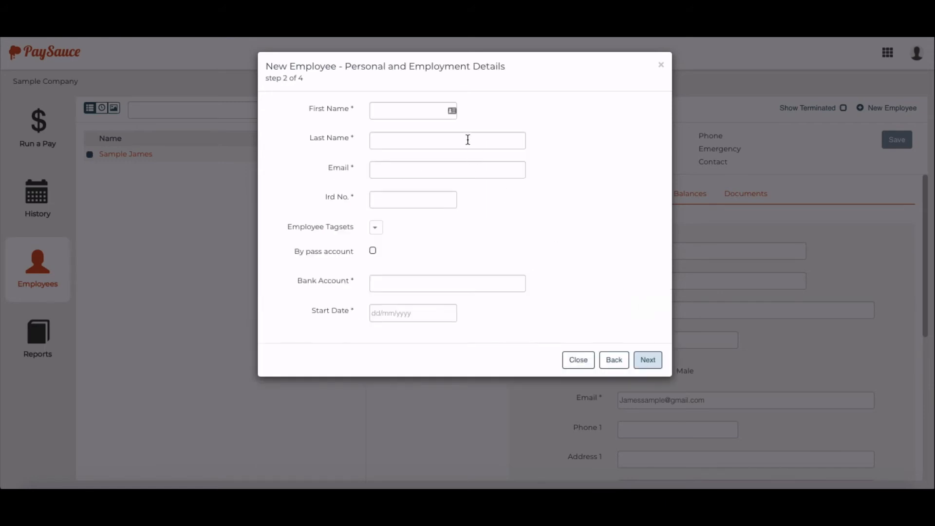
{"action": "mouse_move", "coordinate": [467, 322]}
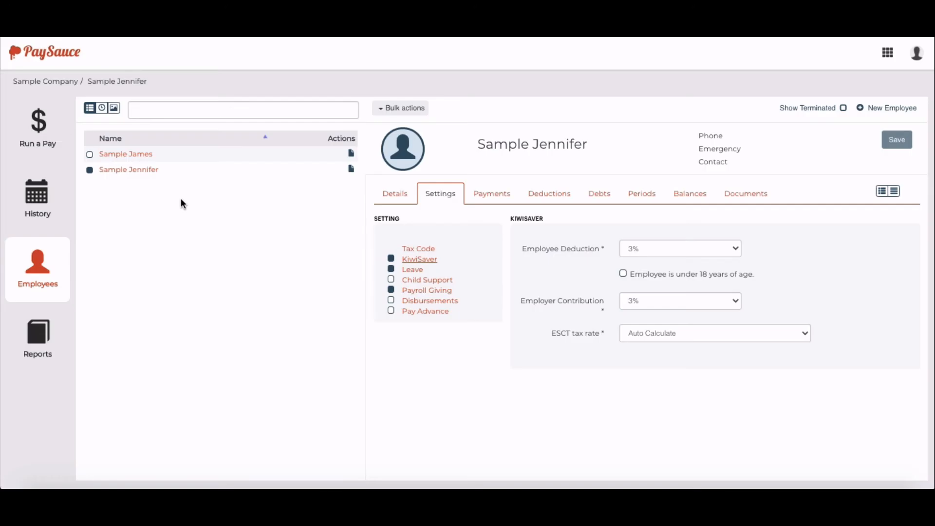
{"action": "mouse_move", "coordinate": [140, 240]}
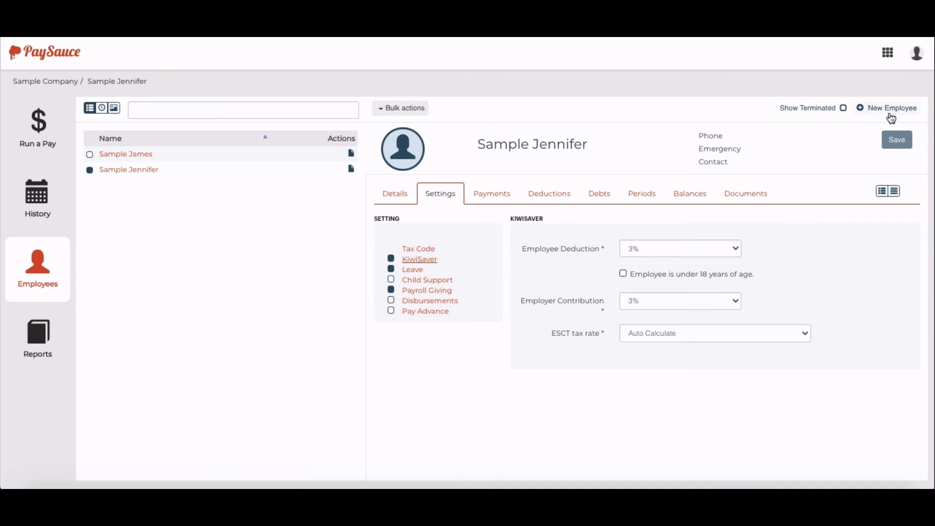
- Cancel an extra new employee setup and open James Sample's record
{"action": "left_click", "coordinate": [891, 108]}
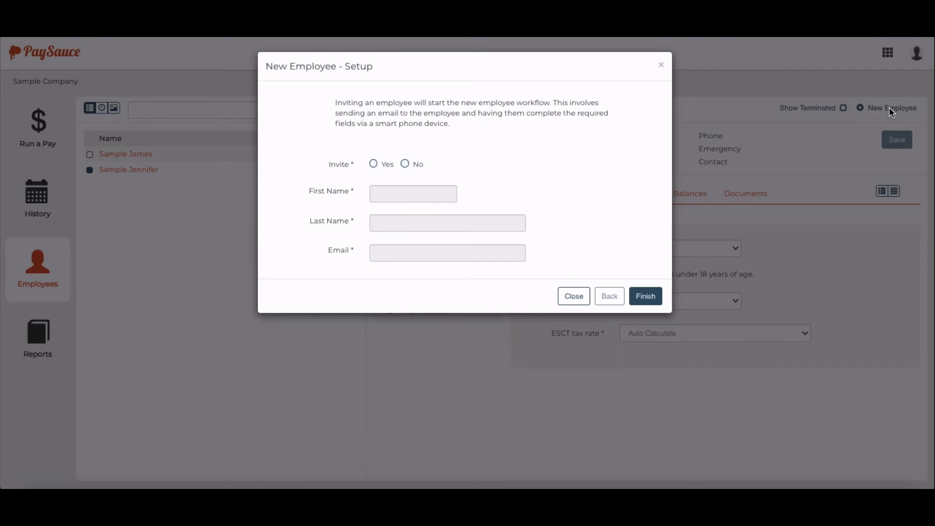
{"action": "mouse_move", "coordinate": [664, 66]}
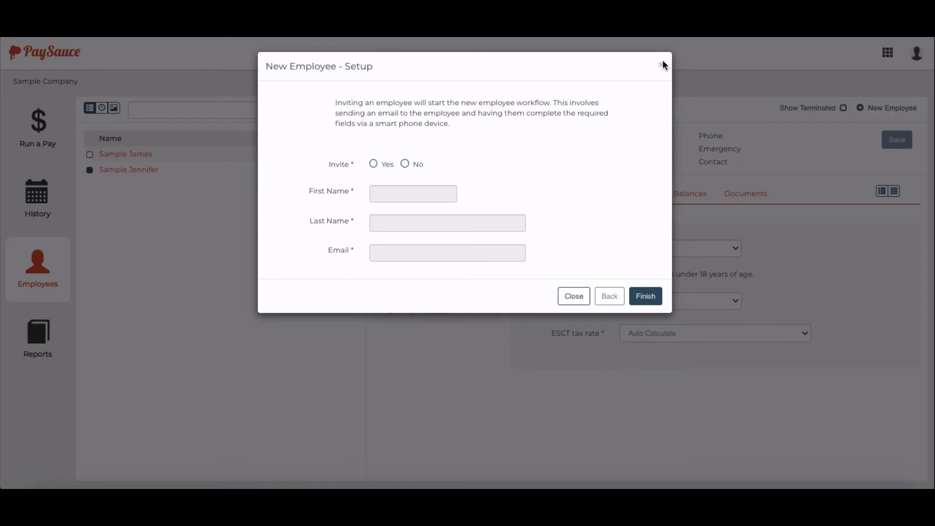
{"action": "left_click", "coordinate": [662, 65]}
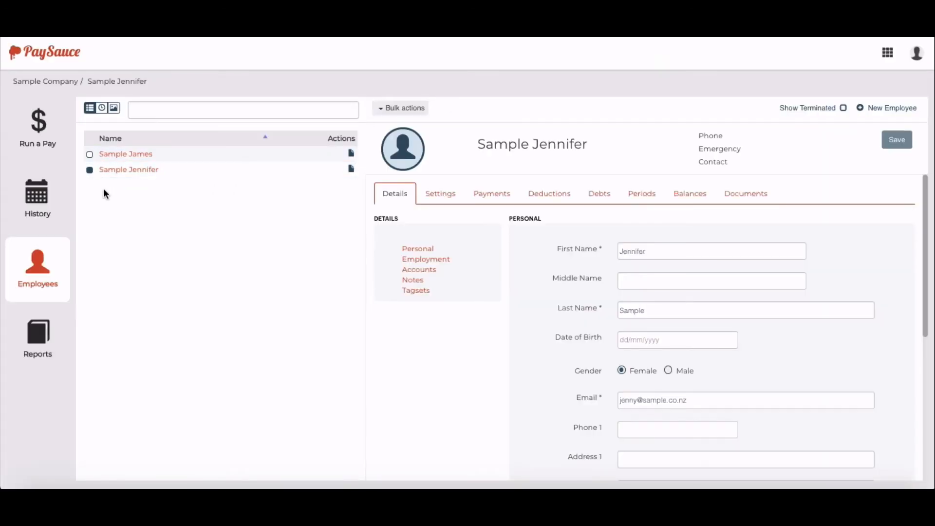
{"action": "left_click", "coordinate": [125, 154]}
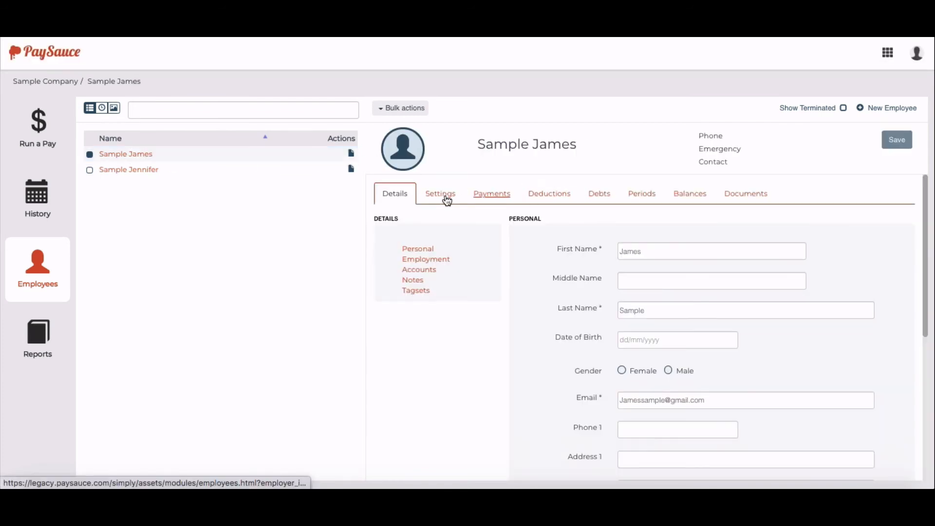
- Set James Sample's tax code to M in his Settings
{"action": "left_click", "coordinate": [439, 193]}
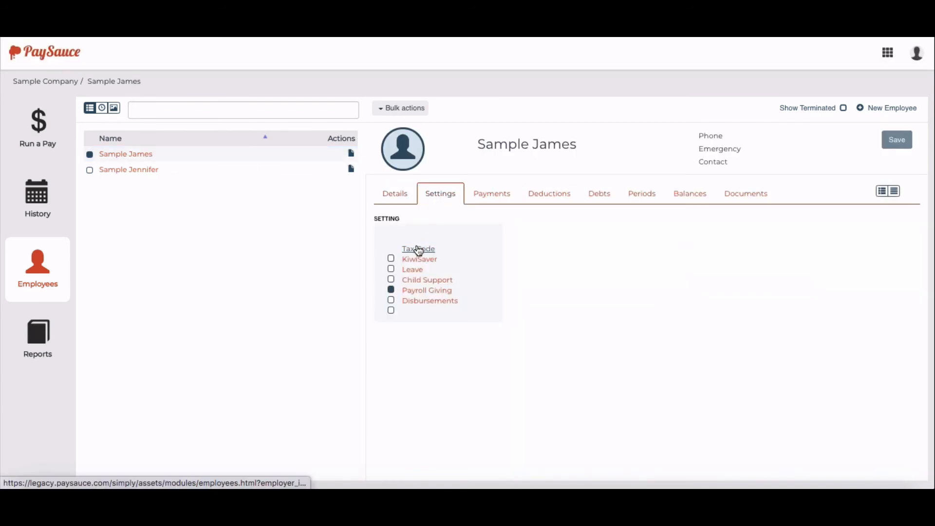
{"action": "left_click", "coordinate": [417, 249]}
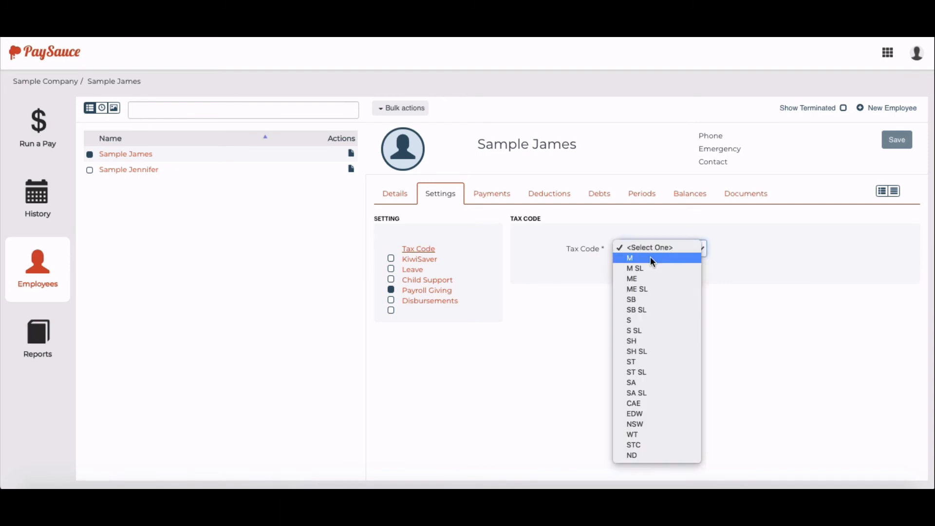
{"action": "left_click", "coordinate": [394, 193]}
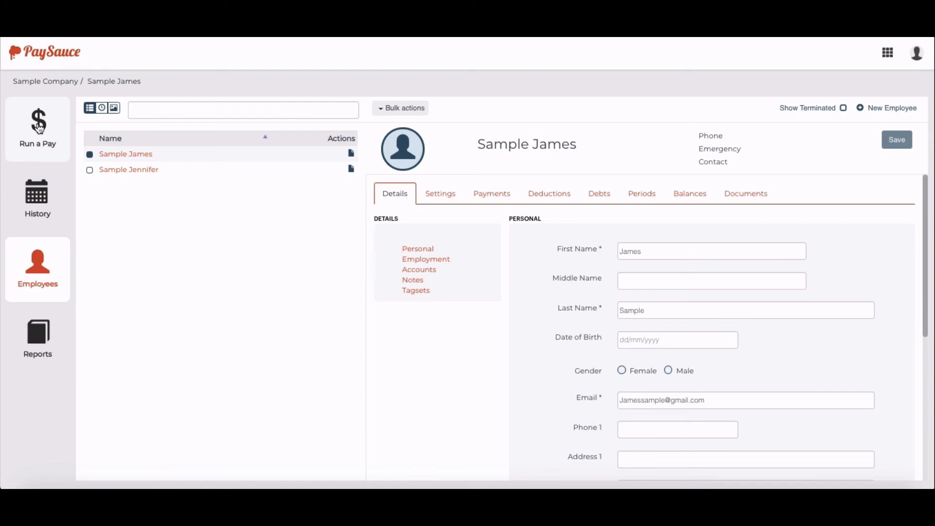
{"action": "left_click", "coordinate": [37, 127]}
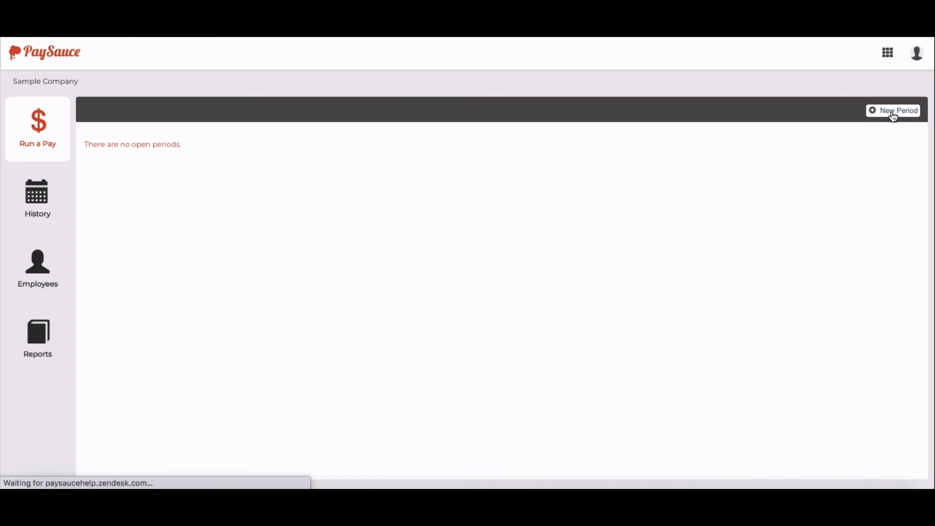
{"action": "left_click", "coordinate": [896, 111]}
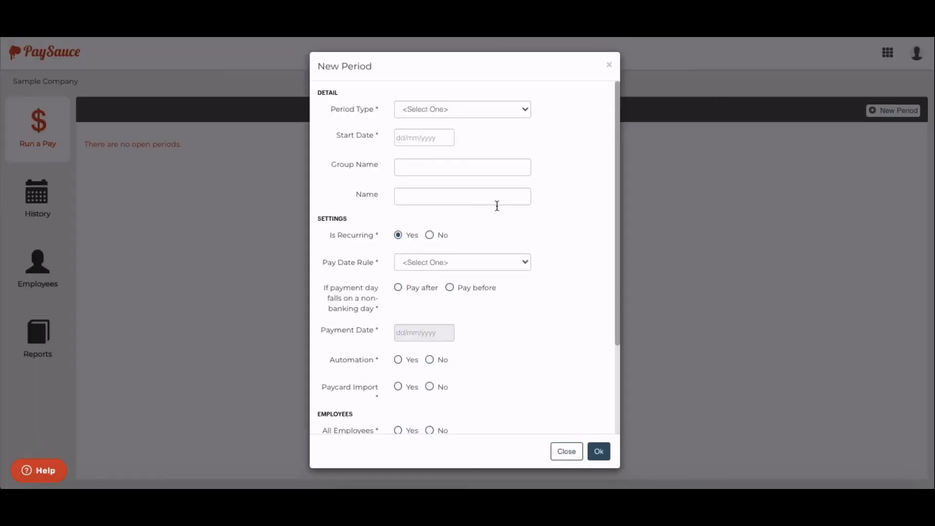
{"action": "mouse_move", "coordinate": [483, 374]}
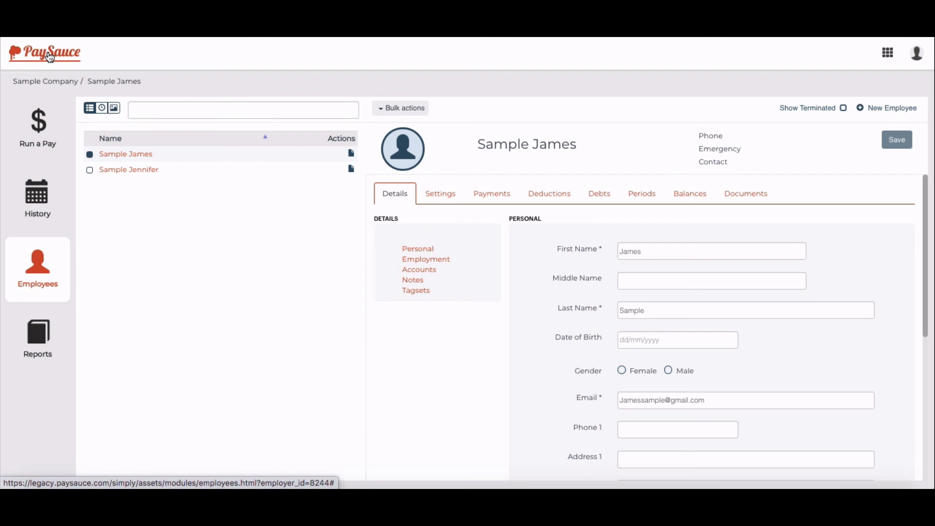
- Return to the PaySauce dashboard, where Install App and Employee Setup show as completed
{"action": "left_click", "coordinate": [49, 53]}
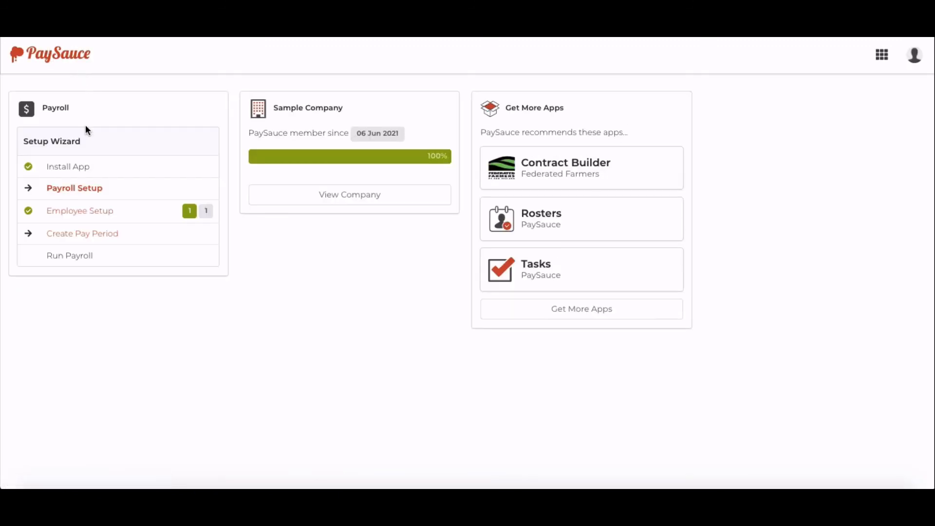
{"action": "mouse_move", "coordinate": [66, 278]}
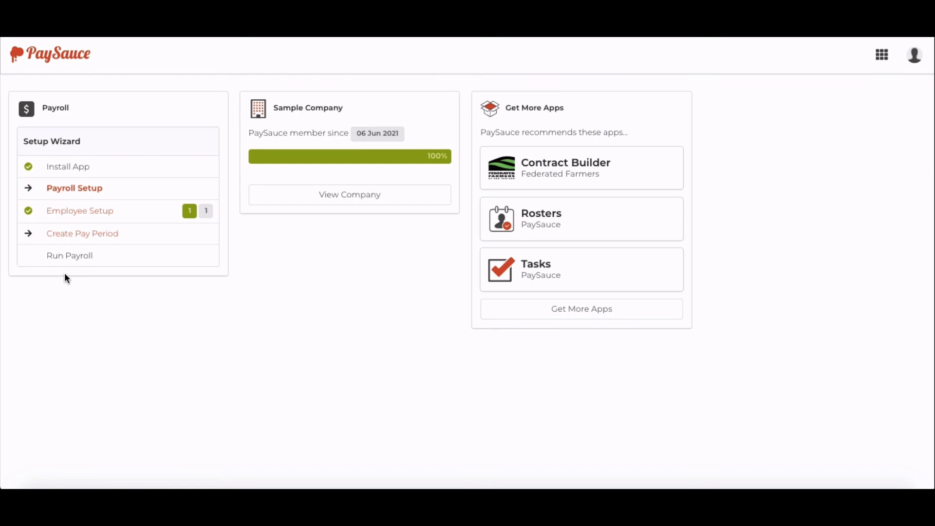
{"action": "mouse_move", "coordinate": [130, 346]}
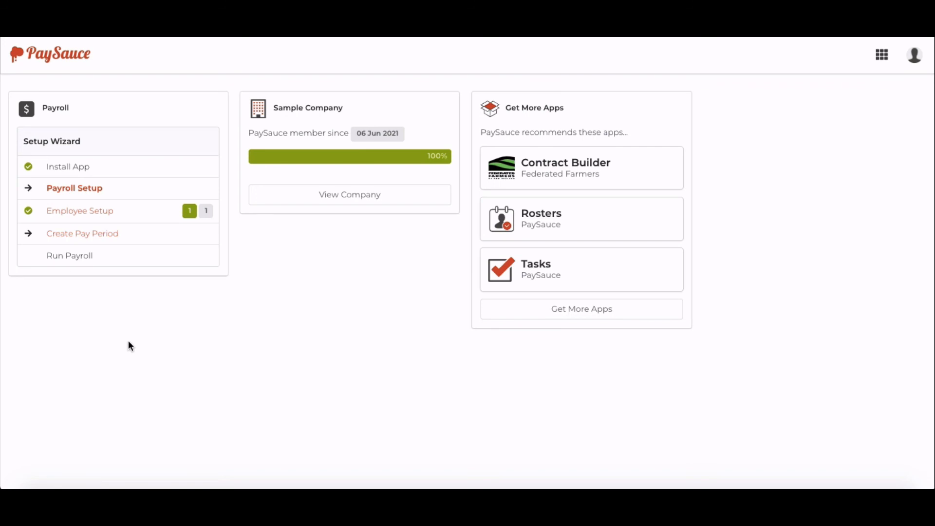
{"action": "mouse_move", "coordinate": [55, 108]}
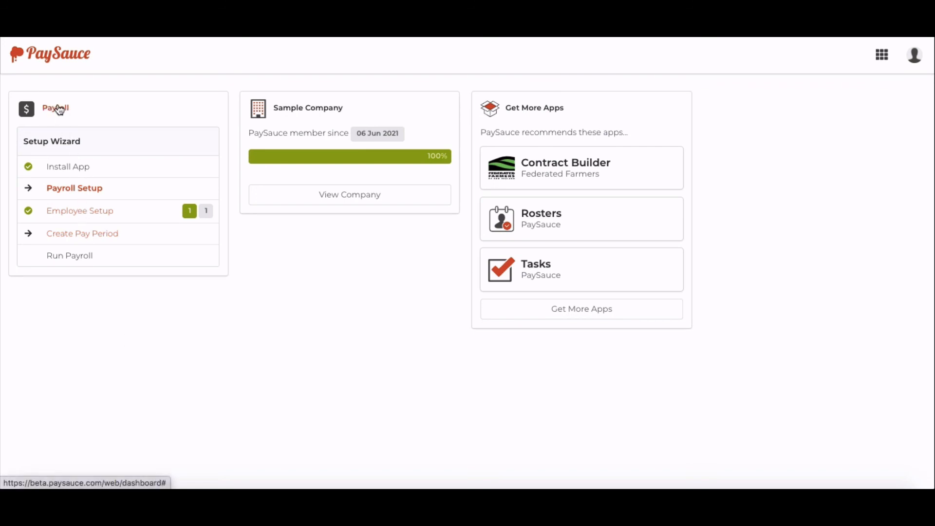